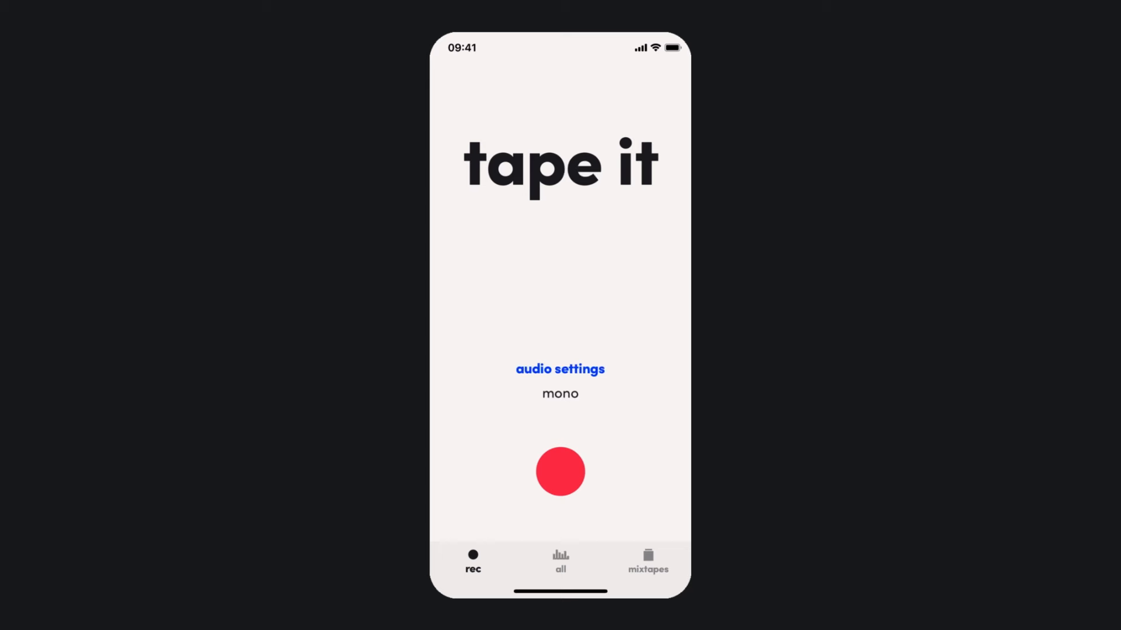
Open the recording's audio settings sheet, showing Stereo channels and Lossless format selected
click(560, 369)
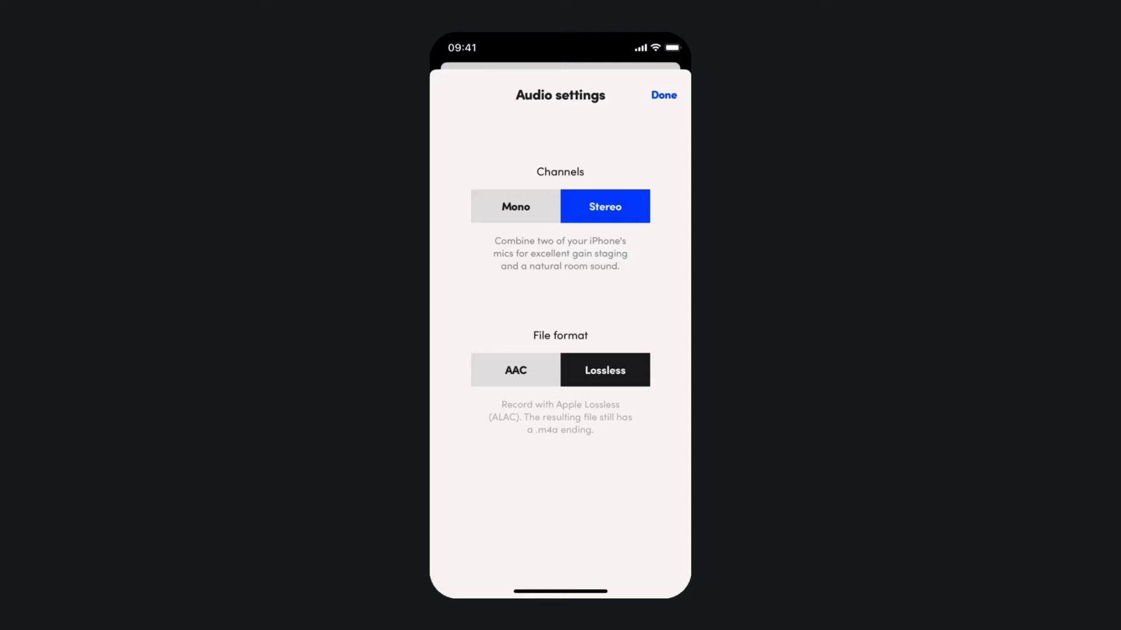